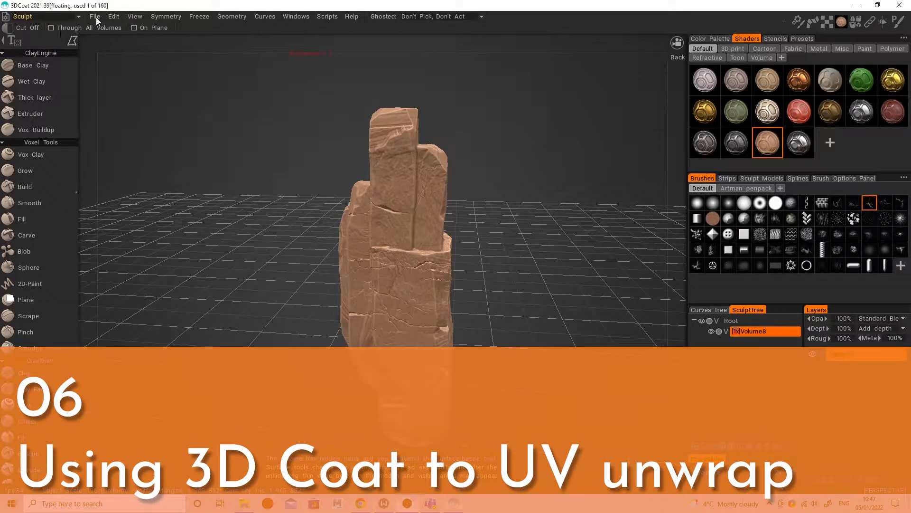
Start a new scene, discarding the unsaved sculpt changes
click(94, 16)
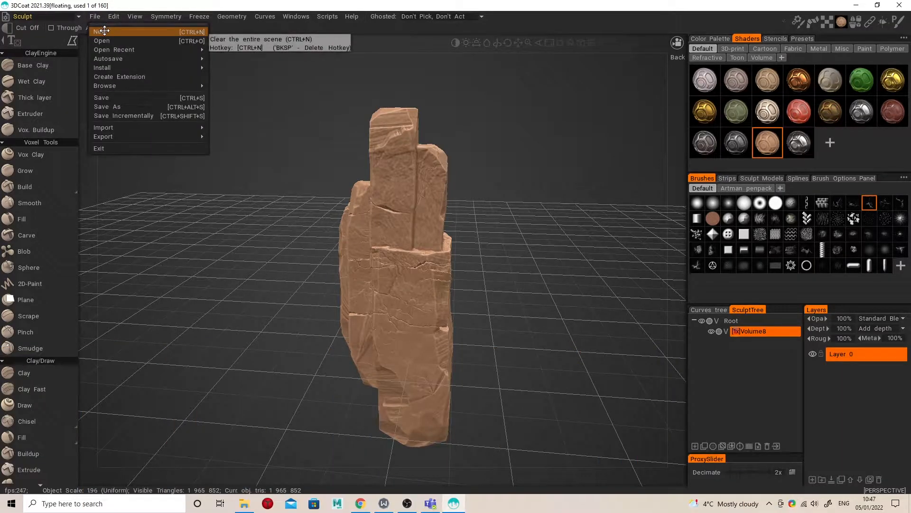
click(99, 31)
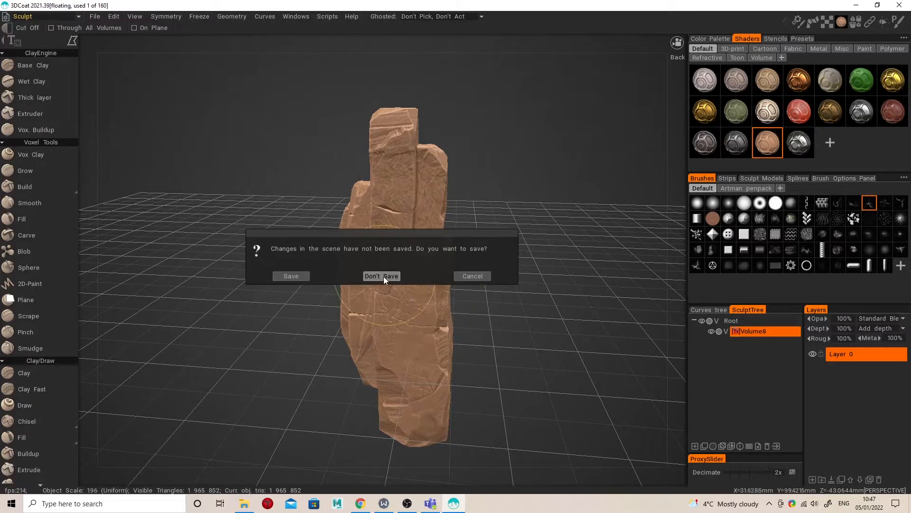
click(381, 276)
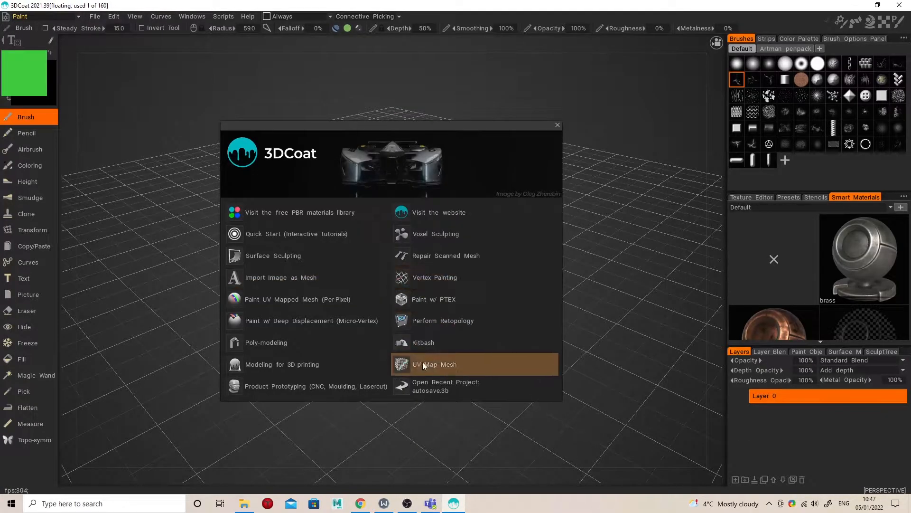
Choose UV Map Mesh and load RockyFeature.obj for UV mapping
click(435, 363)
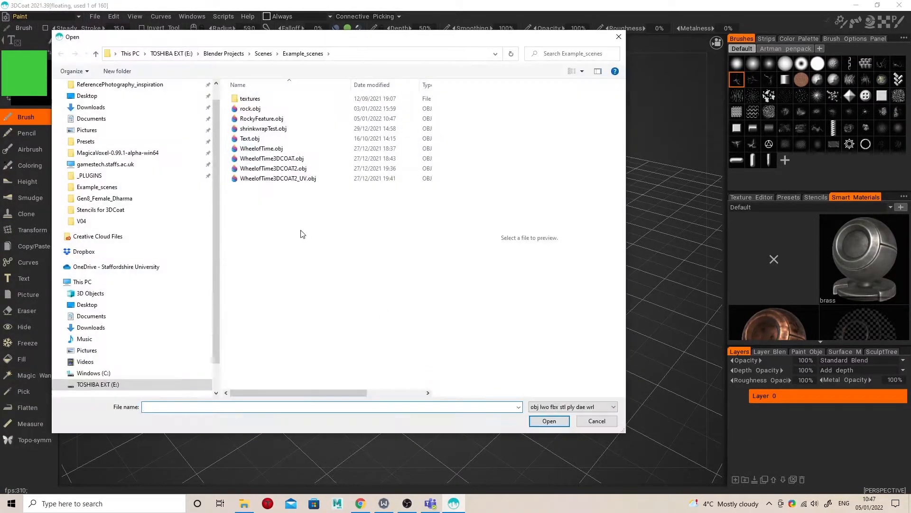
click(262, 119)
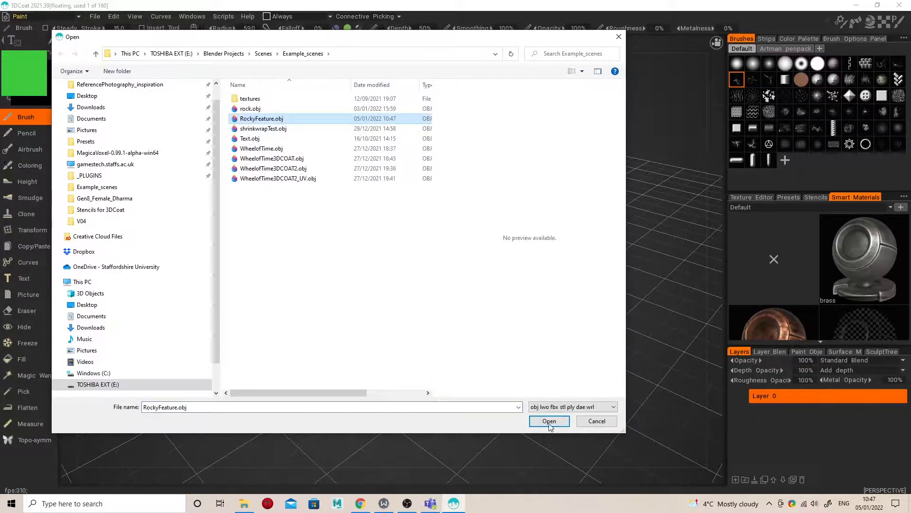
click(548, 421)
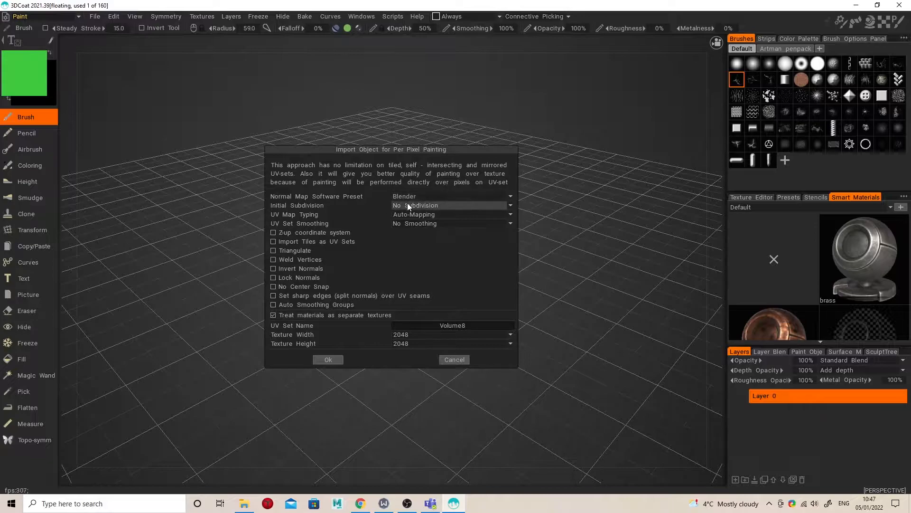
mouse_move(361, 312)
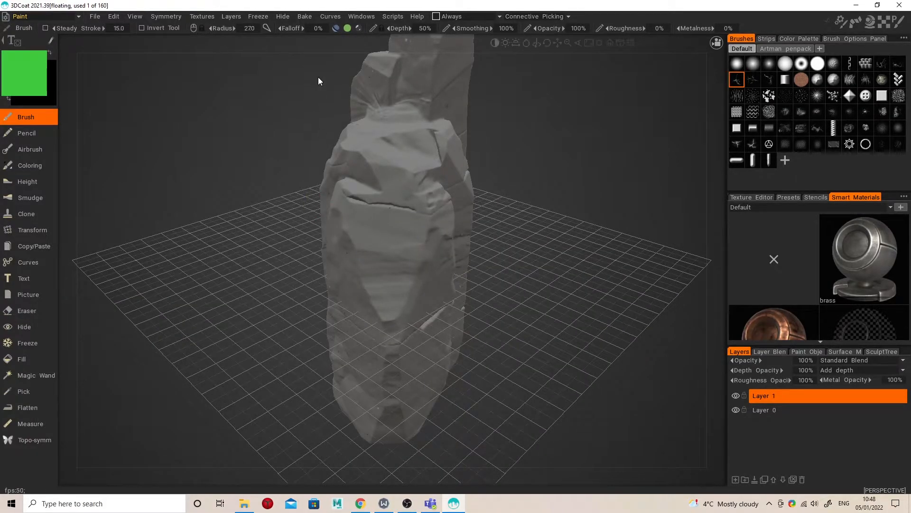
Switch from the current room to the UV room via the workspace list
click(20, 16)
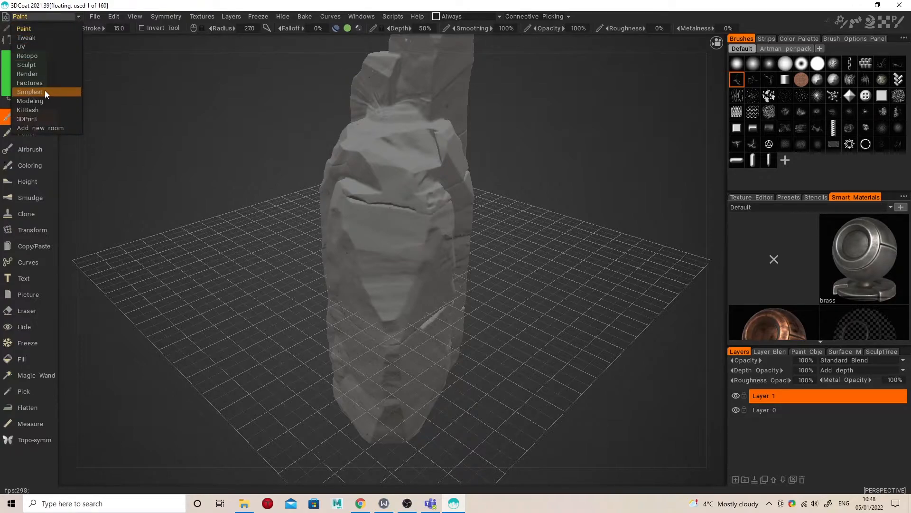
click(22, 47)
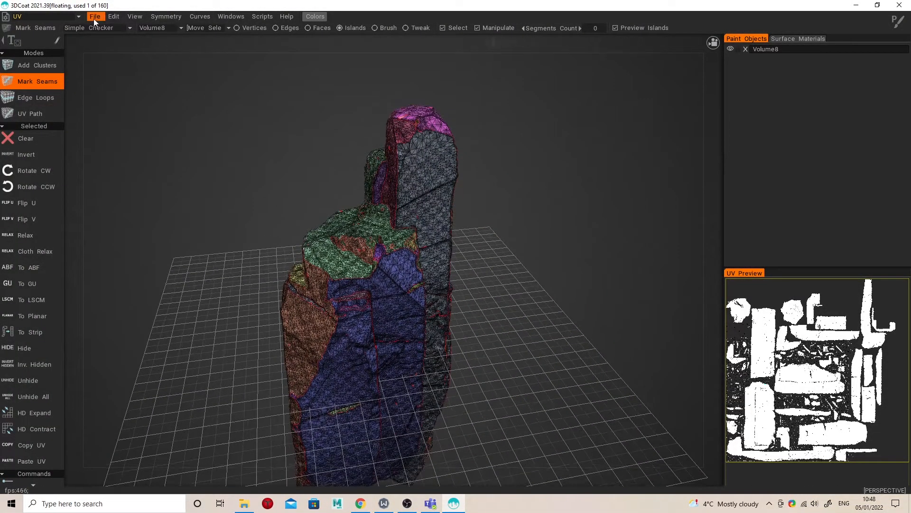
Export the rock's geometry via Export Objects & Textures, replacing RockyFeature.obj
click(94, 16)
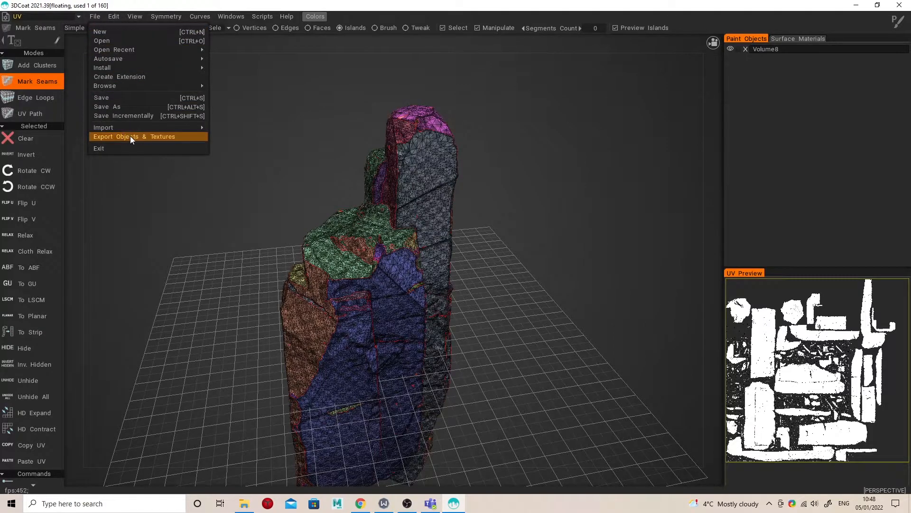
click(134, 135)
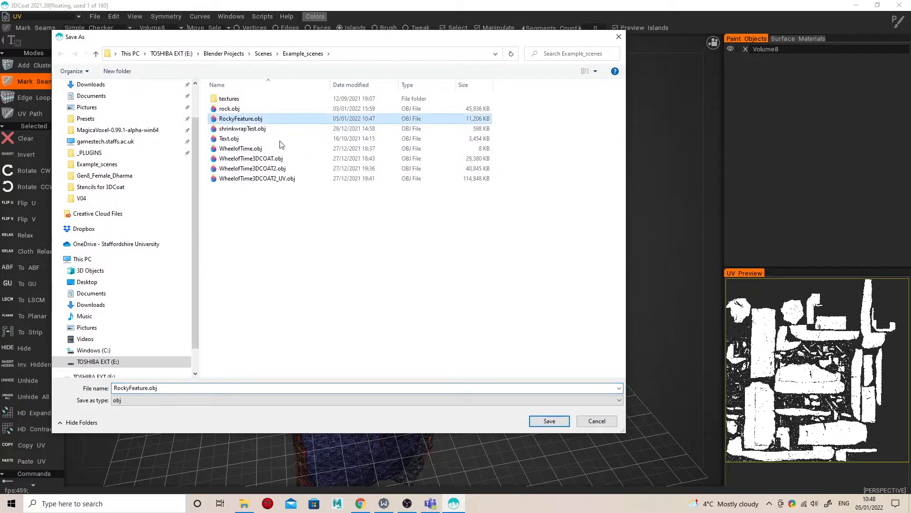
click(548, 420)
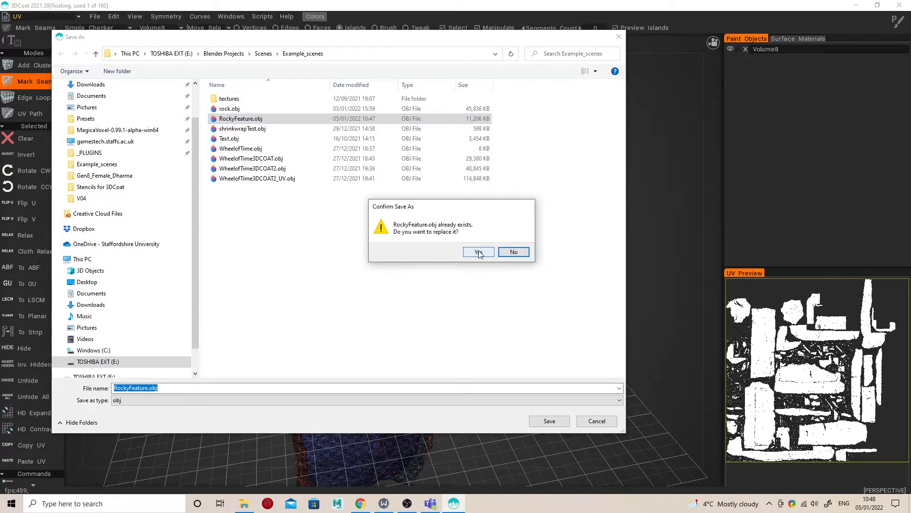
click(477, 251)
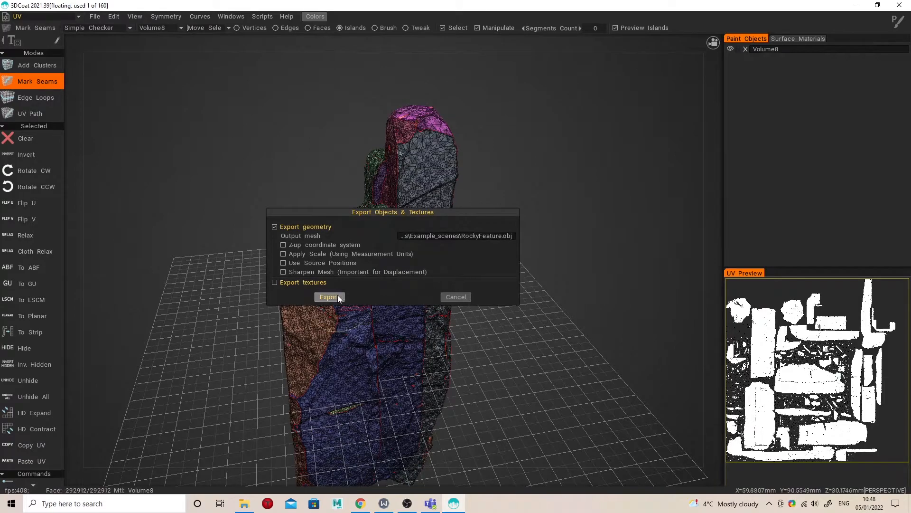
mouse_move(330, 297)
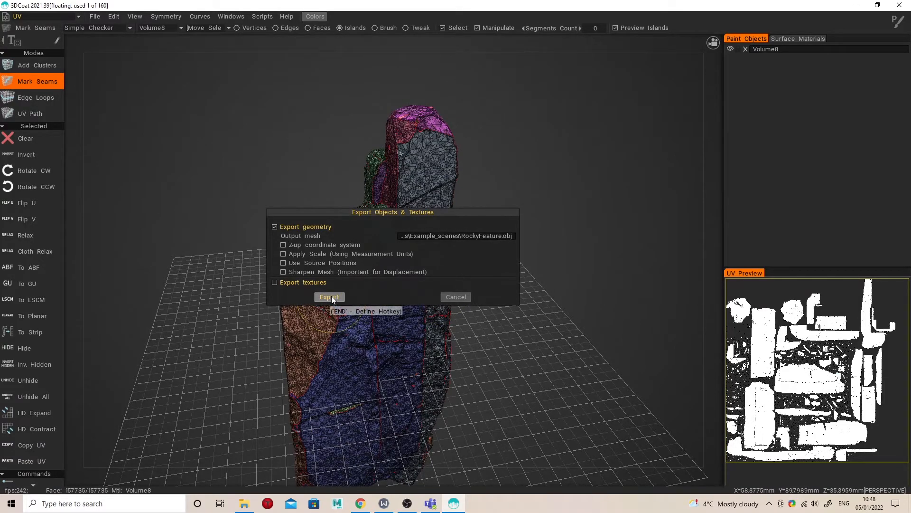
click(328, 297)
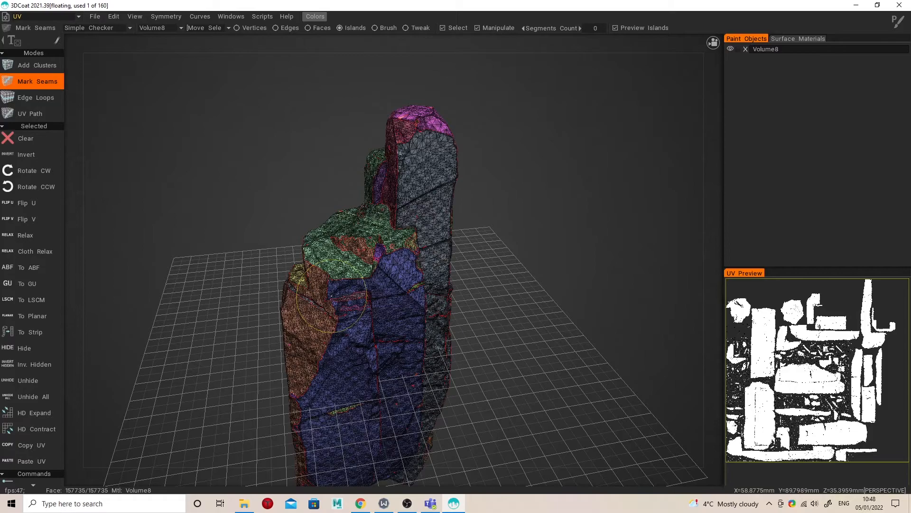